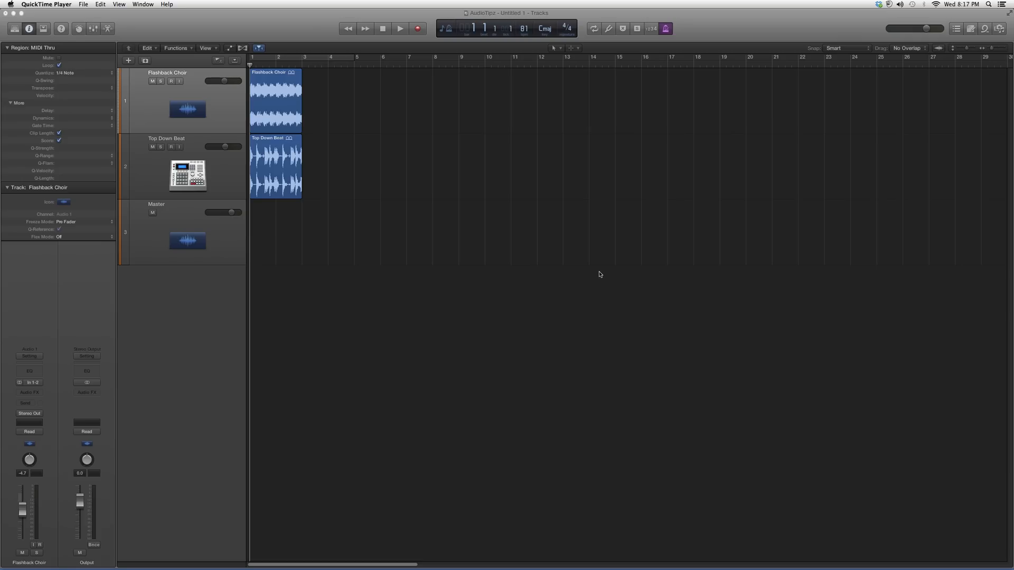
{"action": "mouse_move", "coordinate": [231, 322]}
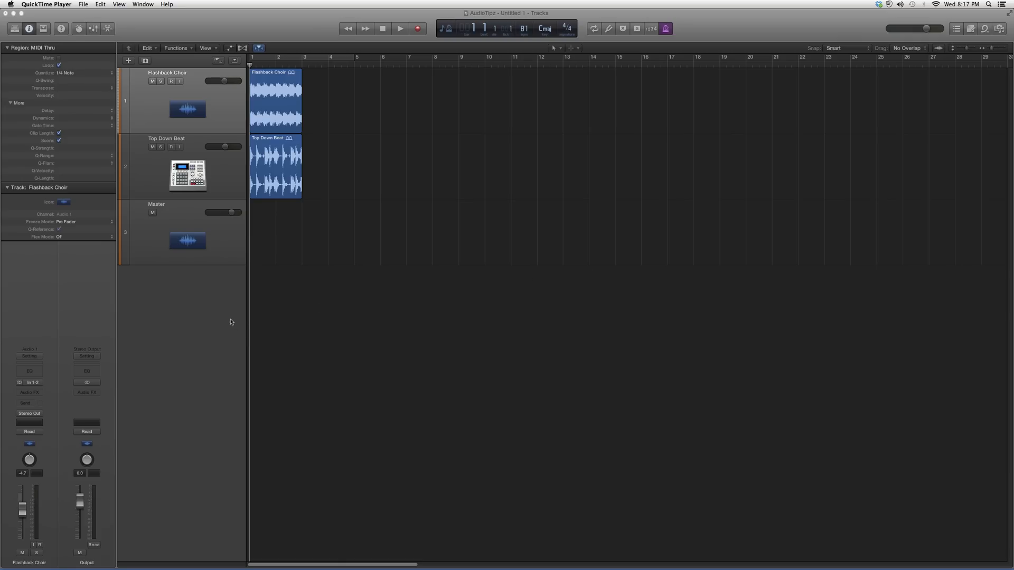
{"action": "mouse_move", "coordinate": [43, 391]}
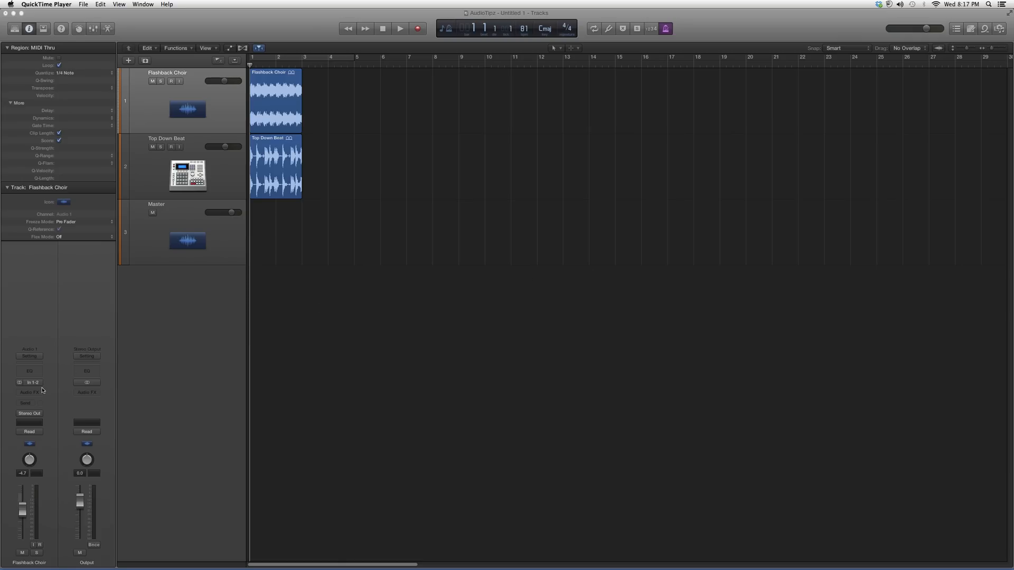
Insert a stereo Multipressor in a Flashback Choir Audio FX slot
{"action": "left_click", "coordinate": [29, 391]}
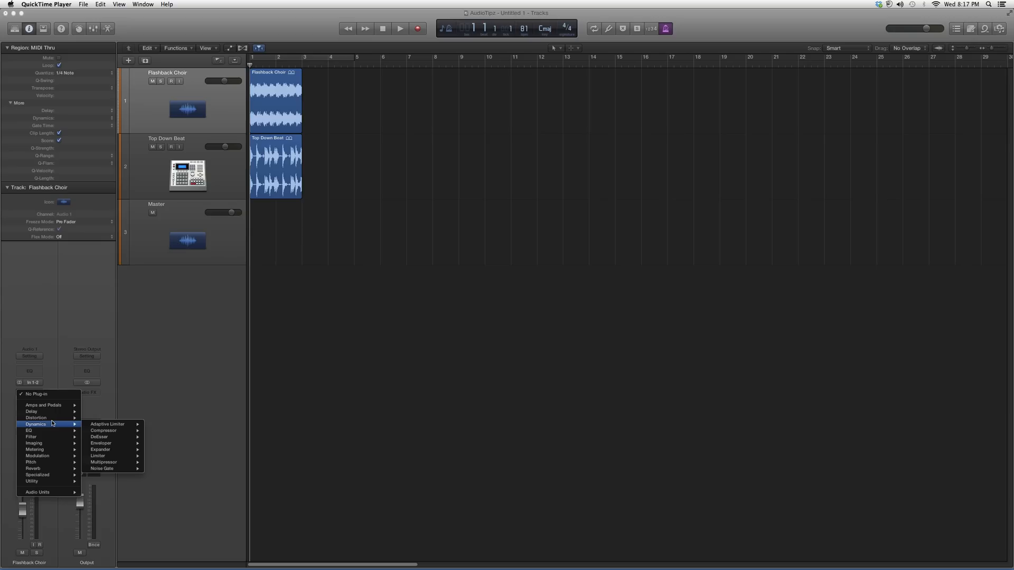
{"action": "mouse_move", "coordinate": [119, 463]}
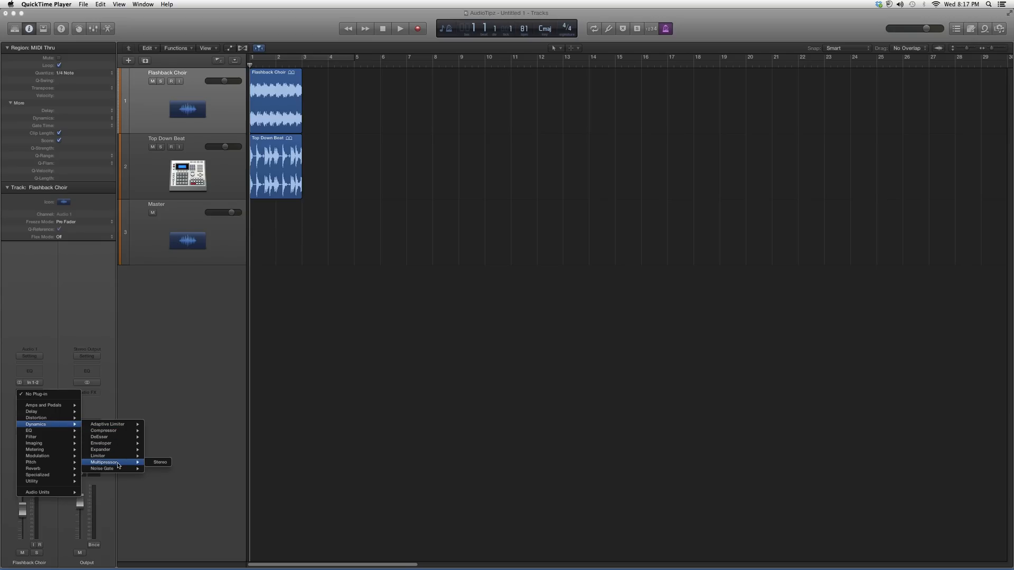
{"action": "left_click", "coordinate": [159, 462]}
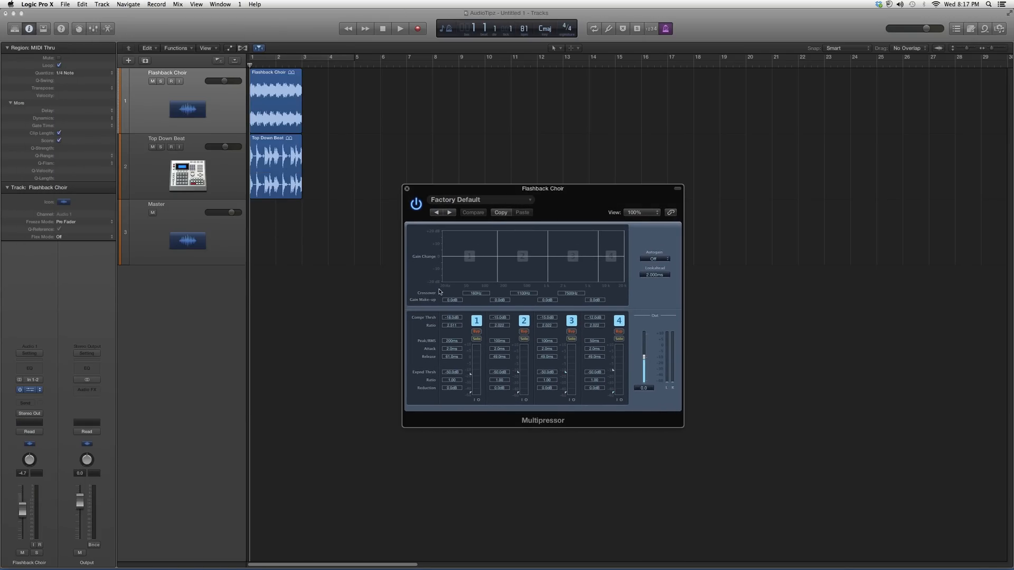
{"action": "mouse_move", "coordinate": [594, 288]}
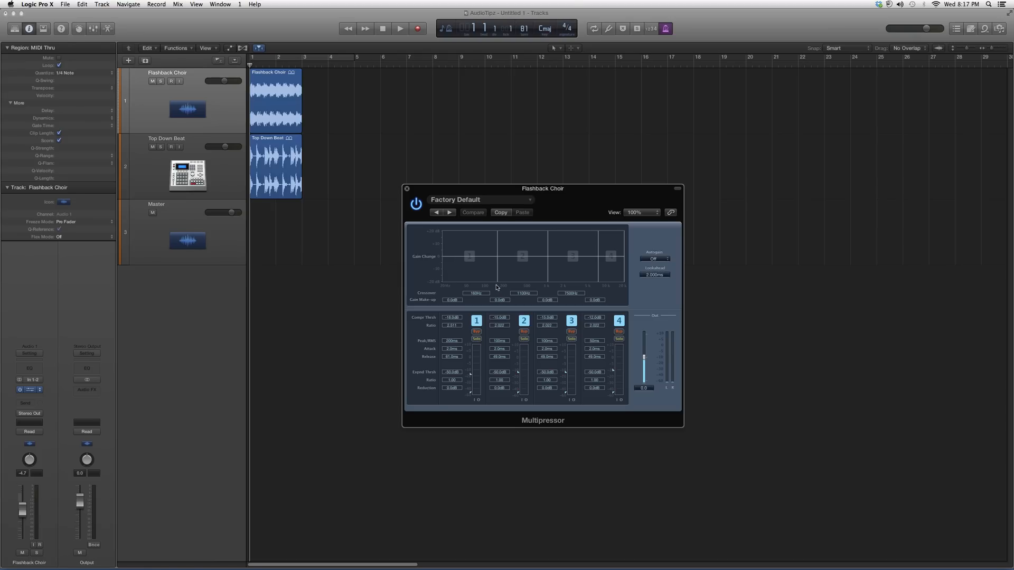
{"action": "mouse_move", "coordinate": [503, 291]}
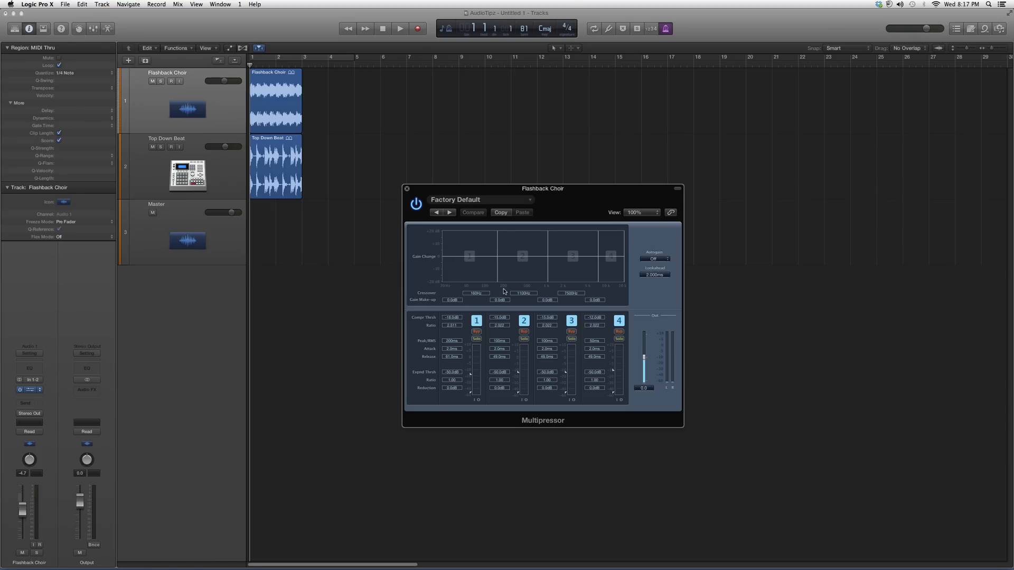
{"action": "mouse_move", "coordinate": [549, 288]}
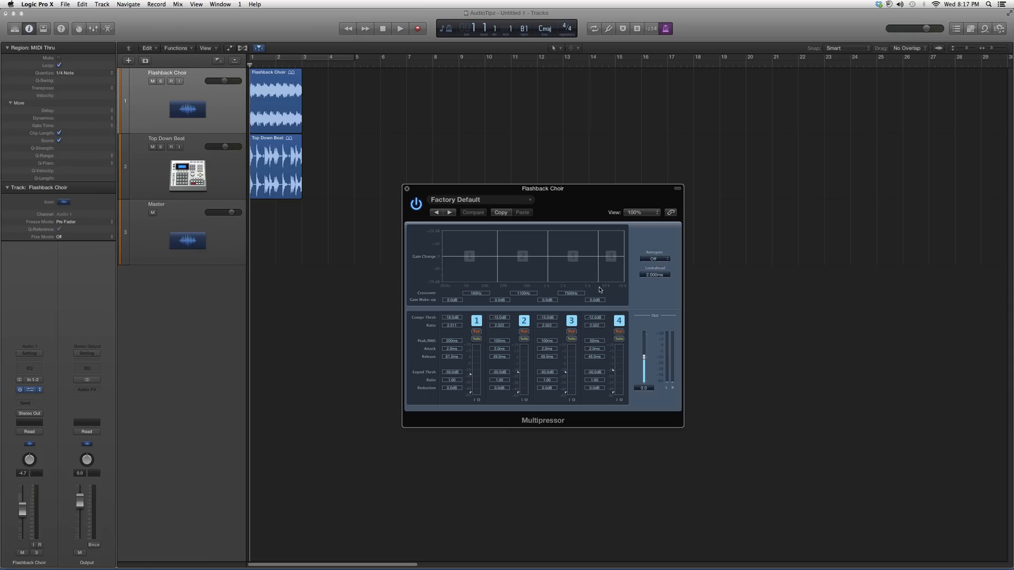
{"action": "mouse_move", "coordinate": [599, 287]}
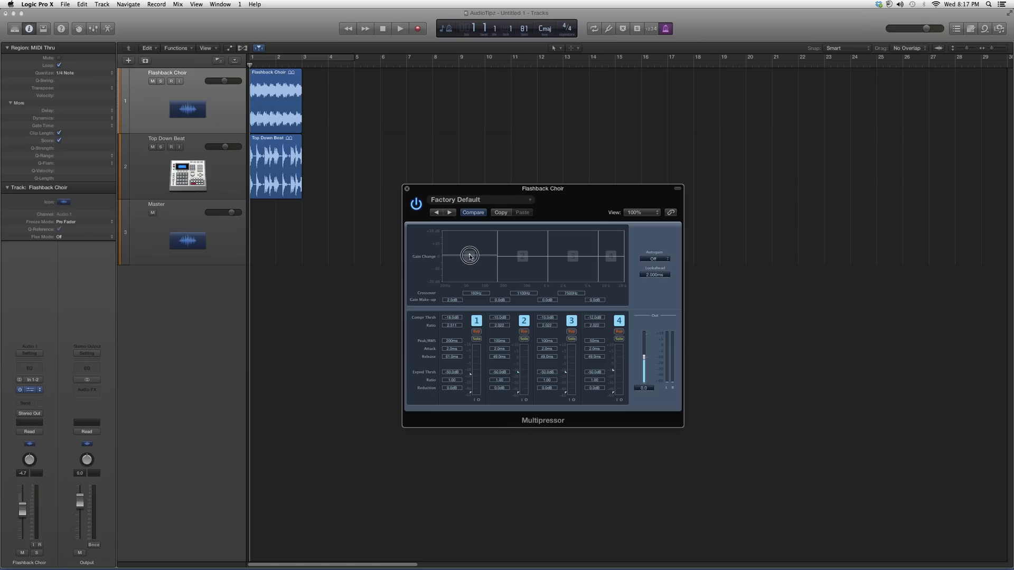
Drag the band 1 and band 3 handles upward to raise their make-up gain
{"action": "left_click_drag", "start_coordinate": [470, 255], "coordinate": [471, 247]}
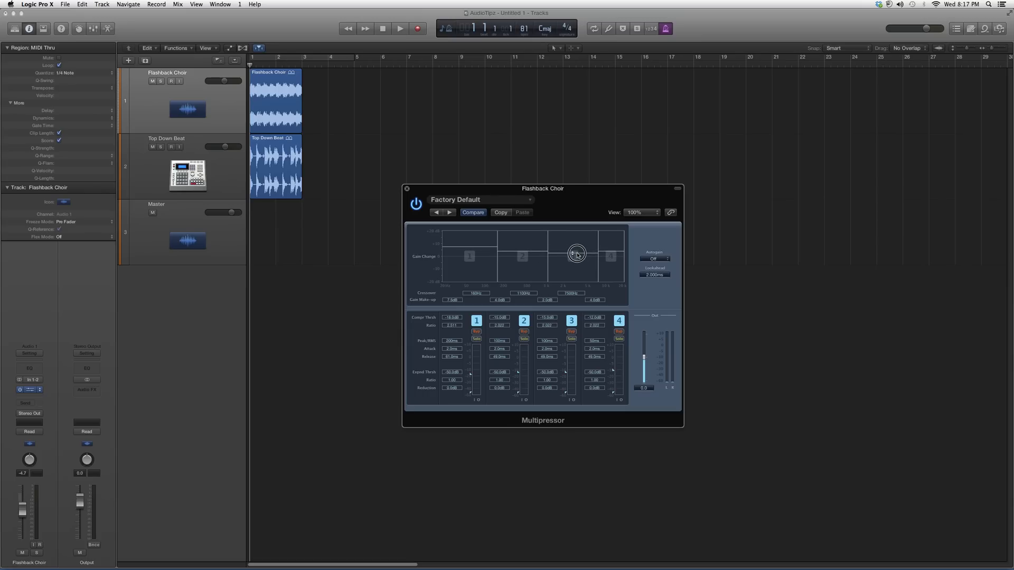
{"action": "left_click_drag", "start_coordinate": [576, 252], "coordinate": [610, 242]}
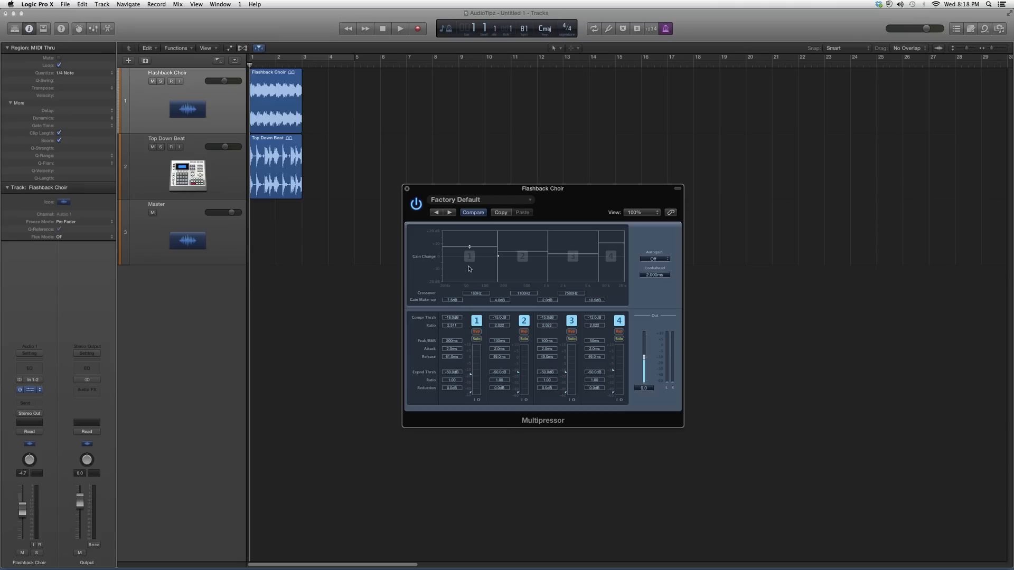
{"action": "mouse_move", "coordinate": [466, 270]}
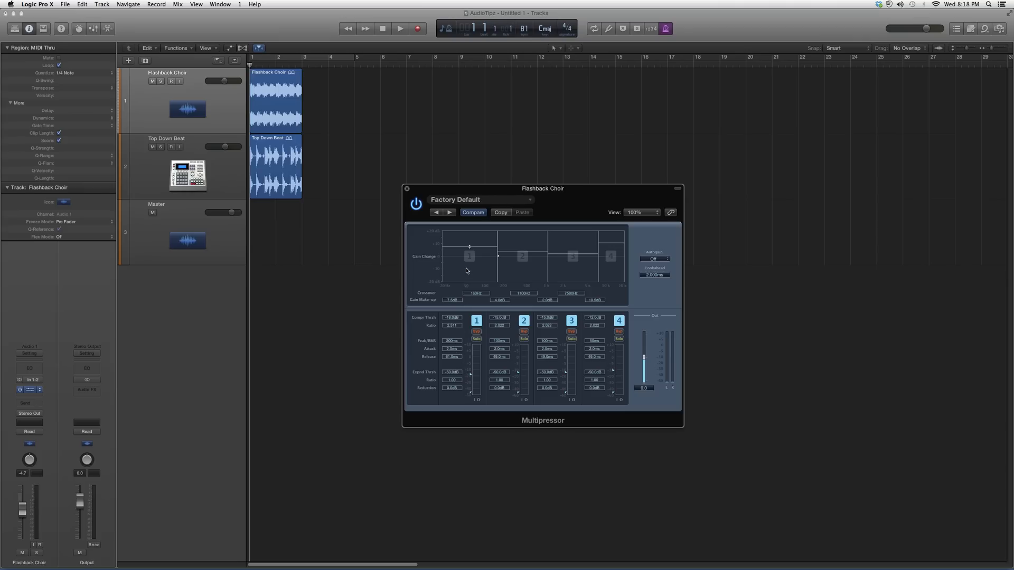
{"action": "mouse_move", "coordinate": [480, 255]}
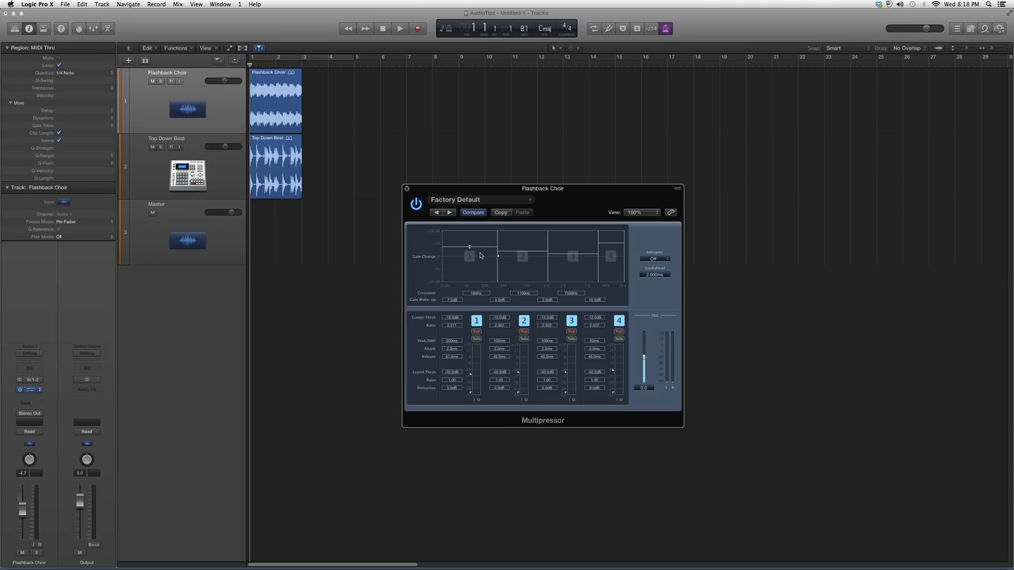
{"action": "mouse_move", "coordinate": [475, 264]}
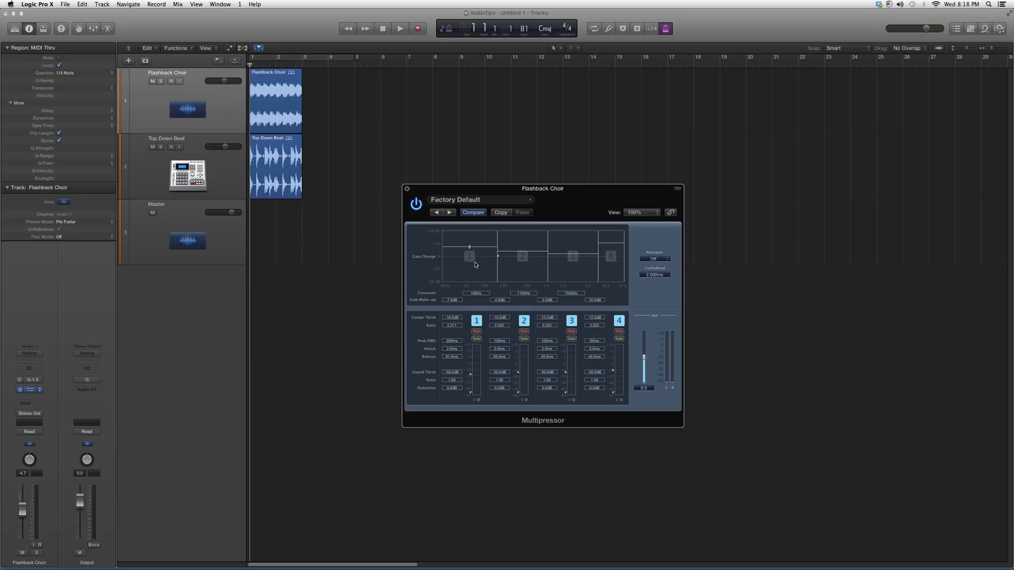
{"action": "mouse_move", "coordinate": [473, 286]}
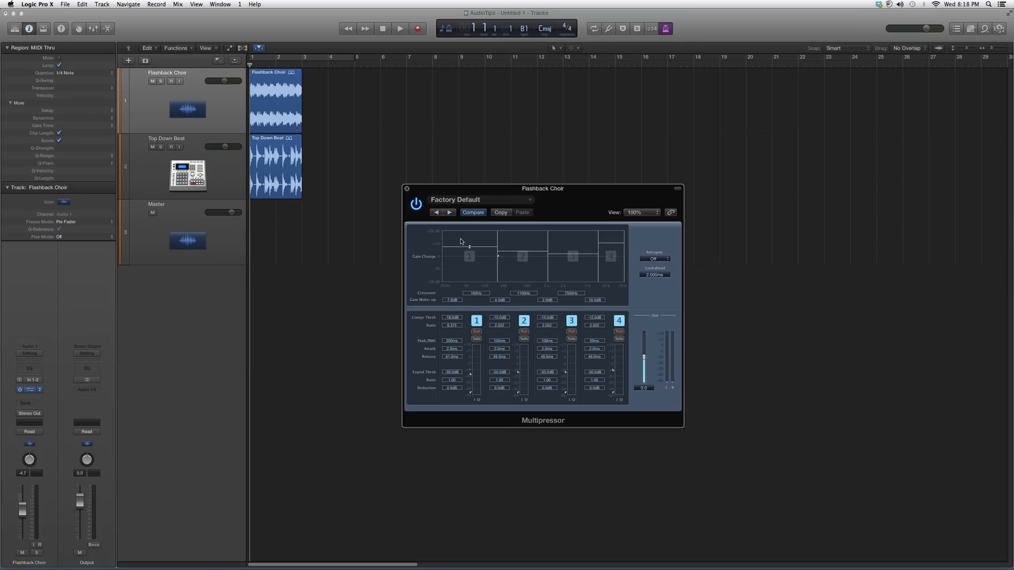
{"action": "mouse_move", "coordinate": [463, 247]}
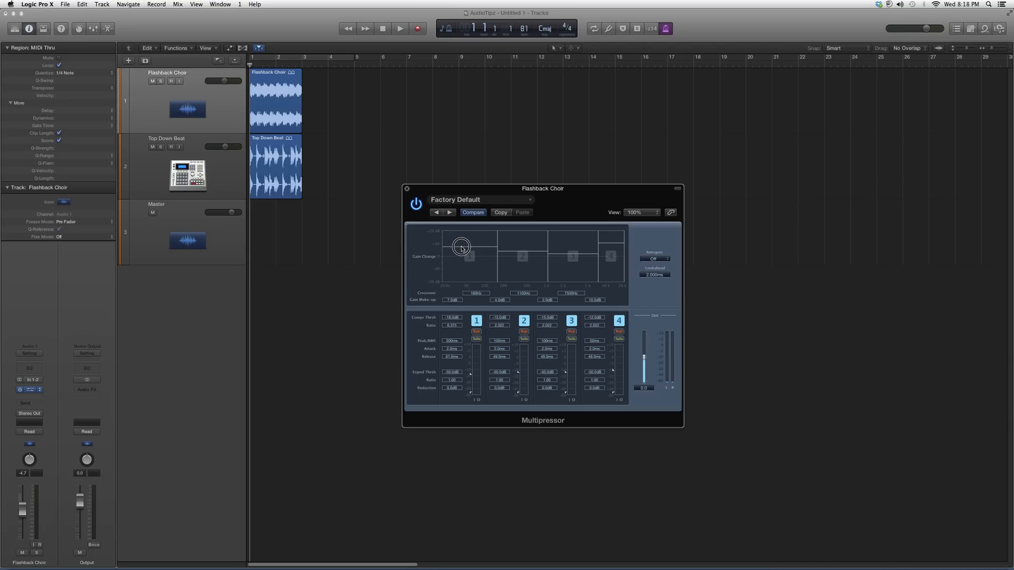
Pull band 1's make-up gain down to about -1.5 dB
{"action": "left_click_drag", "start_coordinate": [462, 247], "coordinate": [461, 259]}
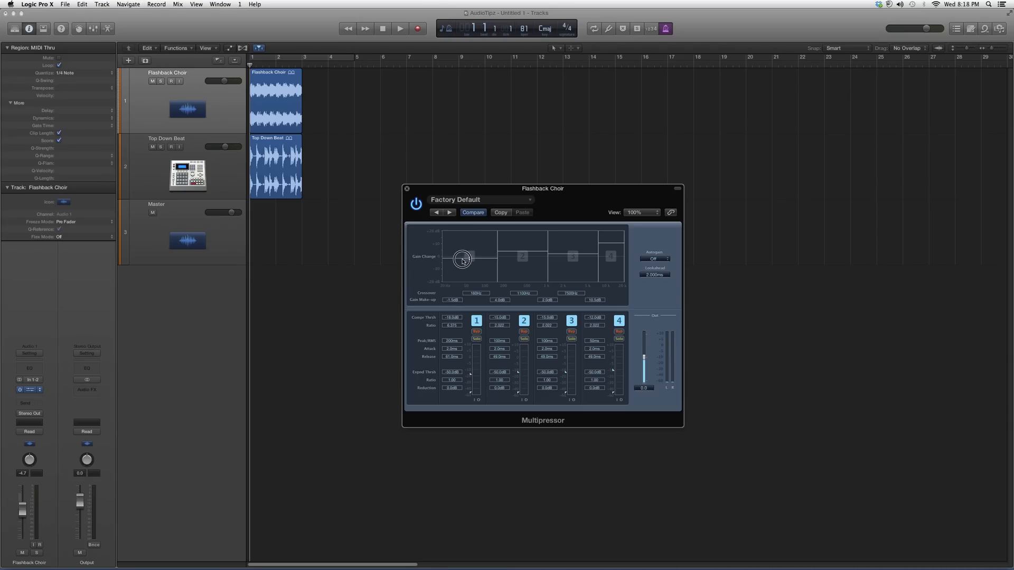